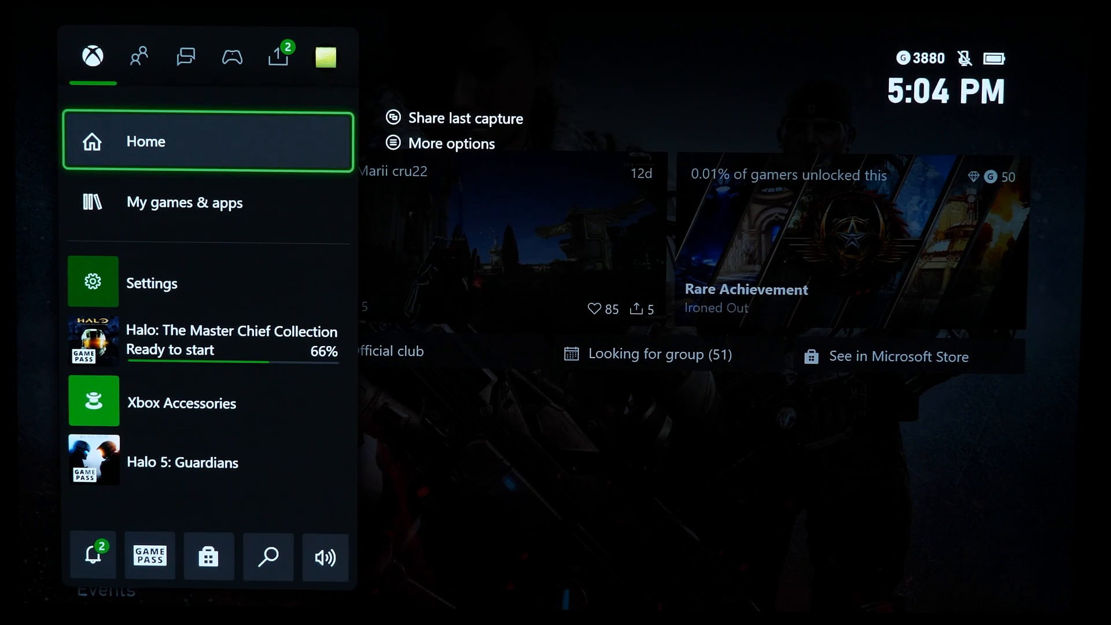
- Open Settings from the Xbox guide and go to Devices & connections
{"action": "left_click", "coordinate": [151, 281]}
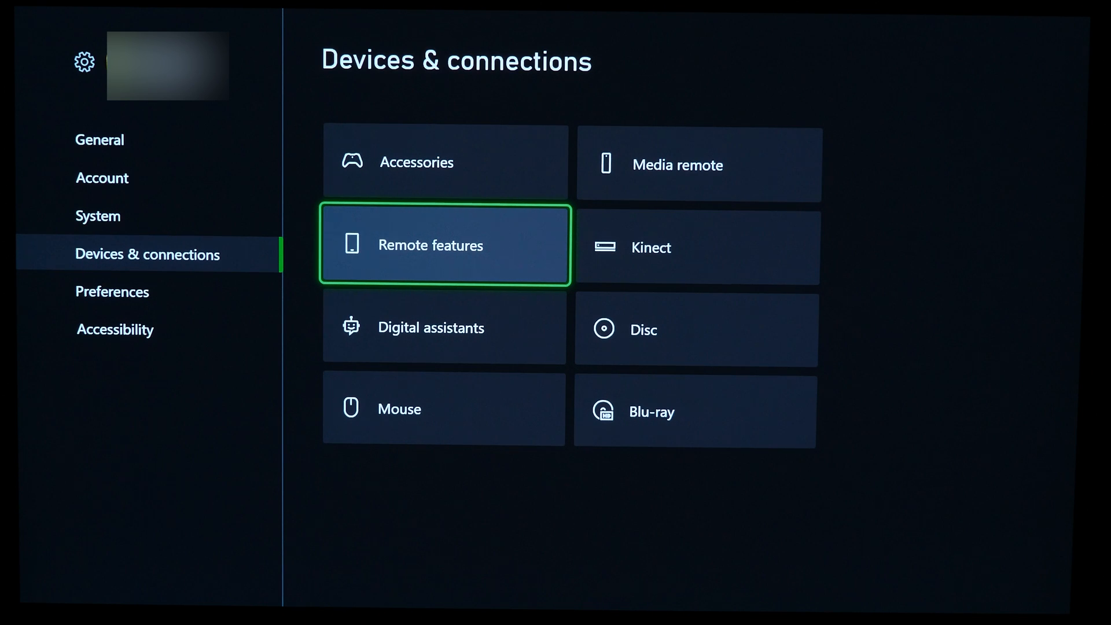
- Open Remote features, enable remote features, and set power mode to Instant-on
{"action": "left_click", "coordinate": [444, 244]}
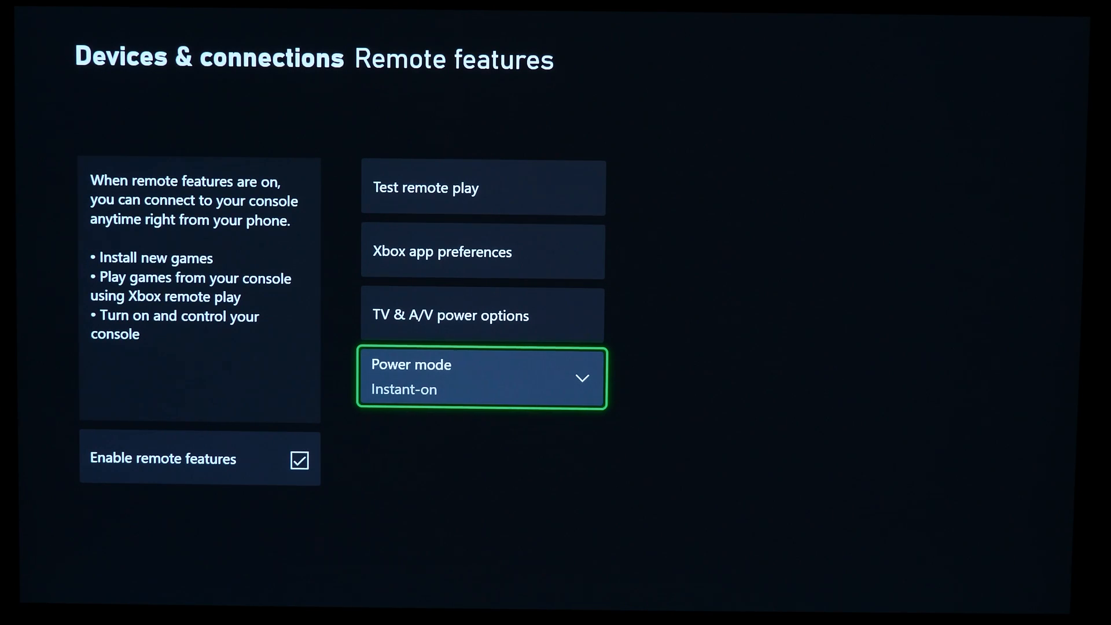
- Exit the Remote features settings and move to the Windows PC desktop
{"action": "left_click", "coordinate": [480, 250]}
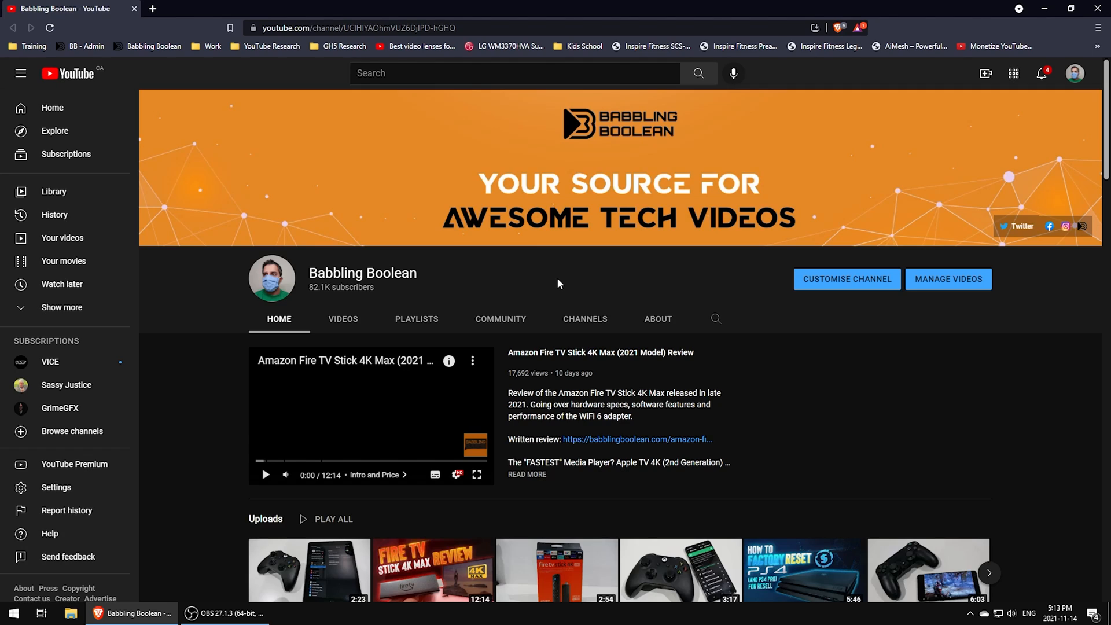
- Pair the Xbox Wireless Controller through Bluetooth & other devices in Windows Settings
{"action": "type", "text": "blue"}
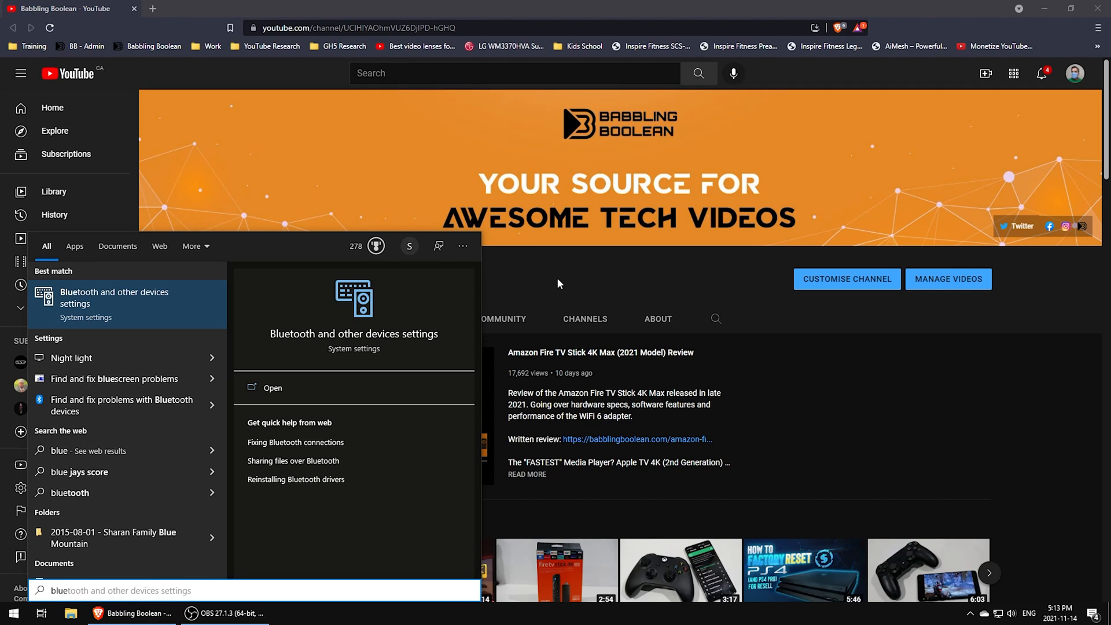
{"action": "left_click", "coordinate": [271, 387]}
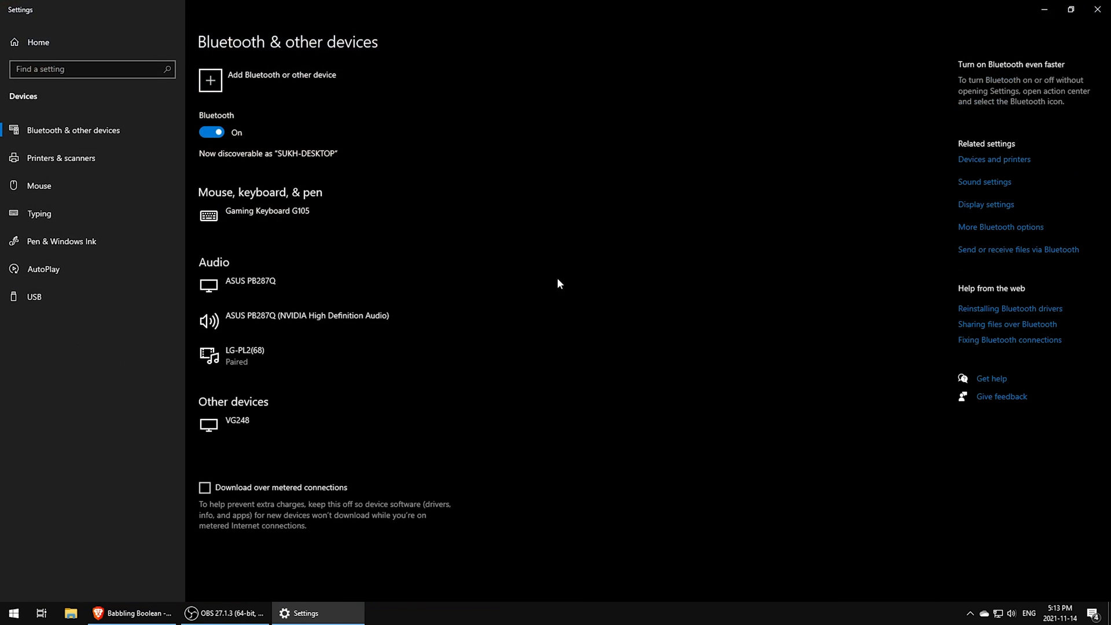
{"action": "left_click", "coordinate": [281, 75]}
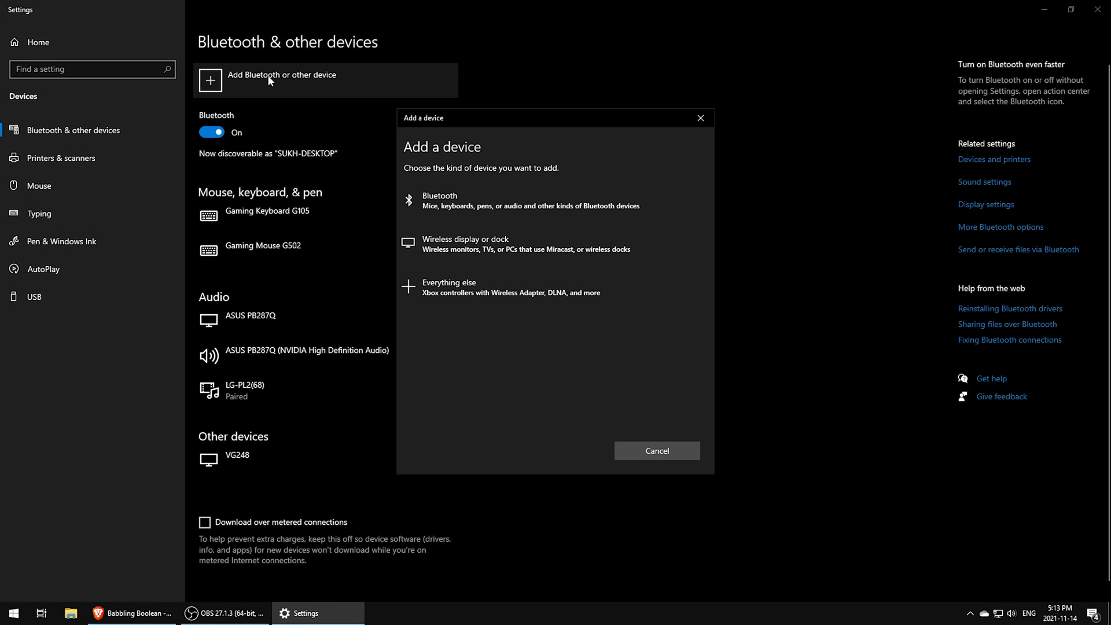
{"action": "mouse_move", "coordinate": [521, 288]}
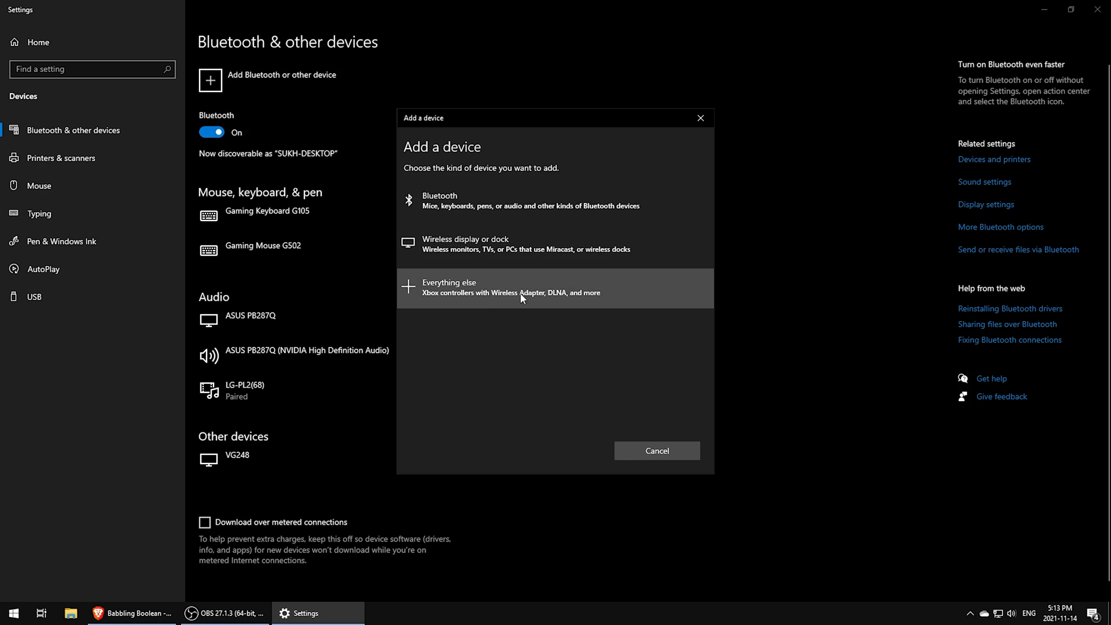
{"action": "mouse_move", "coordinate": [473, 214]}
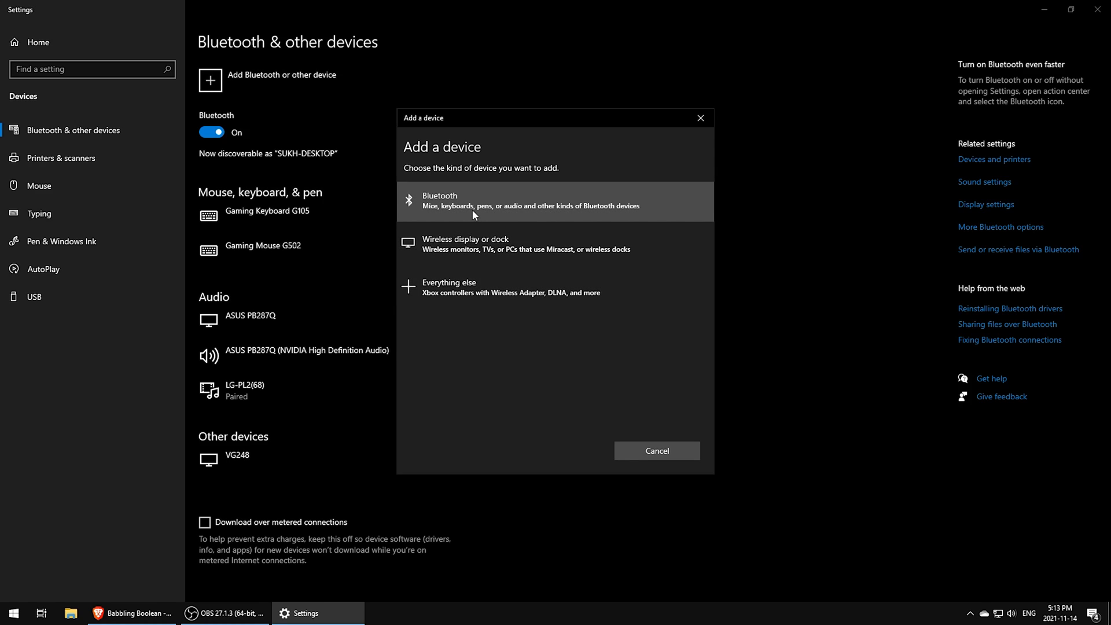
{"action": "left_click", "coordinate": [555, 201]}
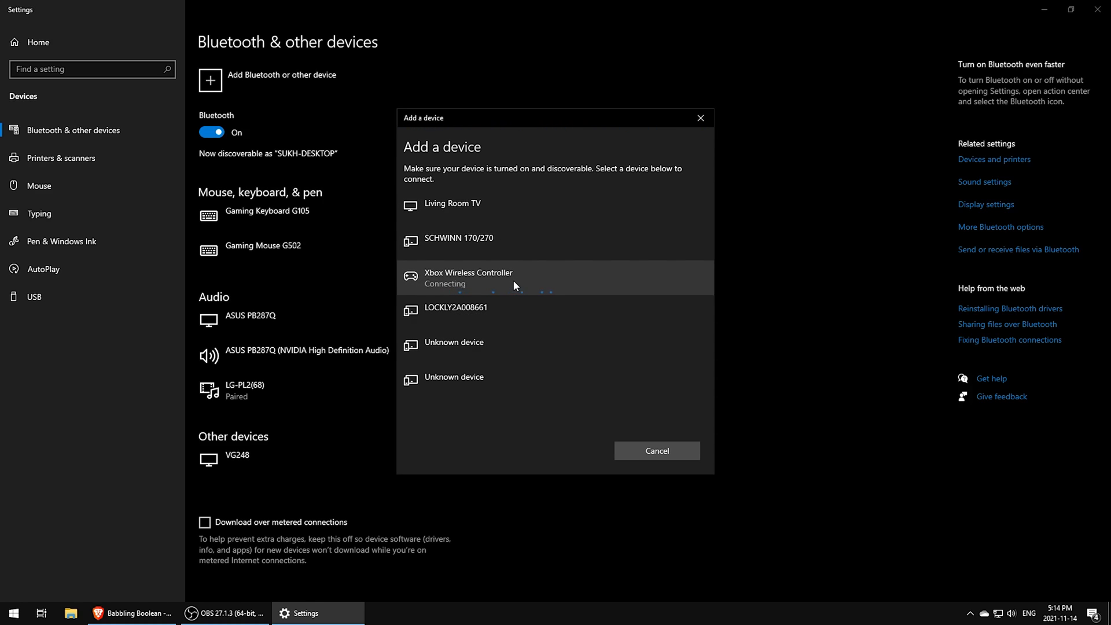
{"action": "left_click", "coordinate": [13, 612]}
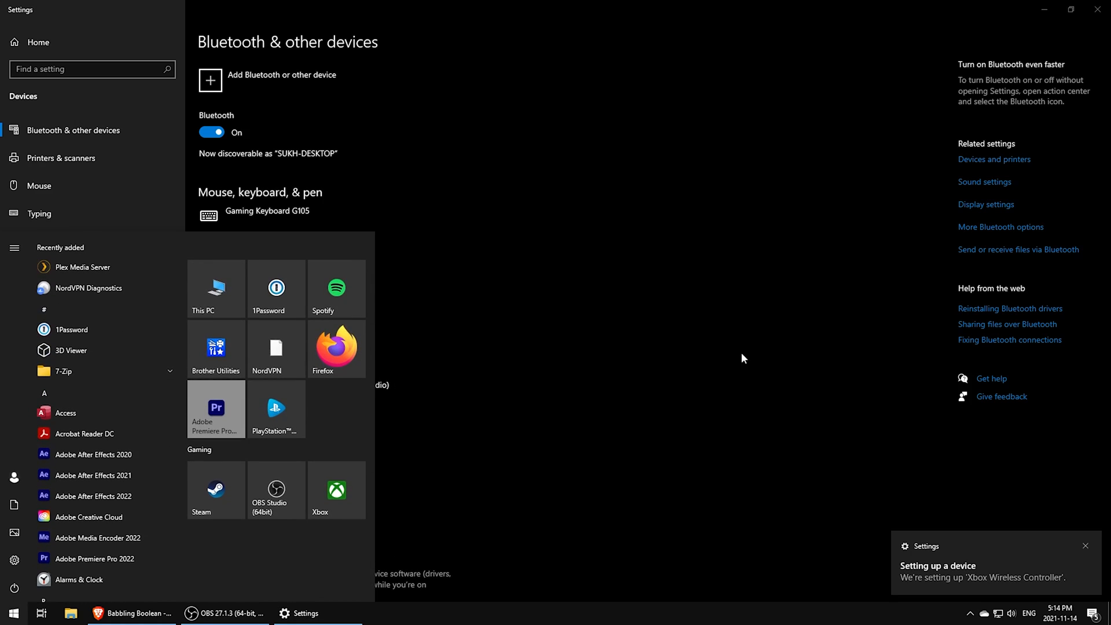
- Search 'xbox' in Start and launch Xbox Console Companion
{"action": "type", "text": "xbox"}
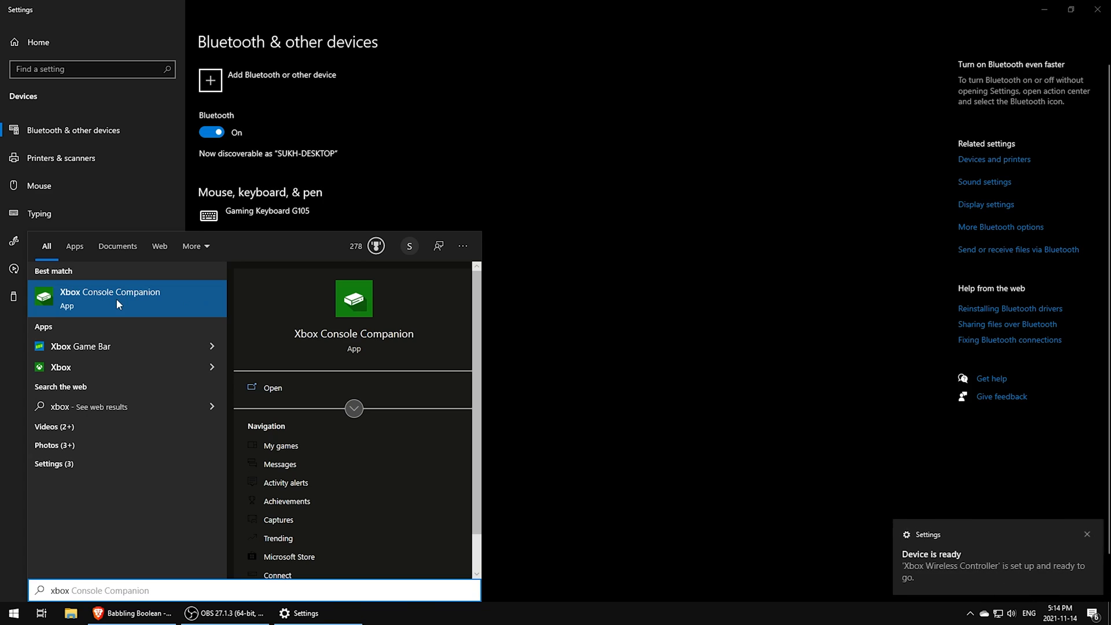
{"action": "left_click", "coordinate": [271, 387]}
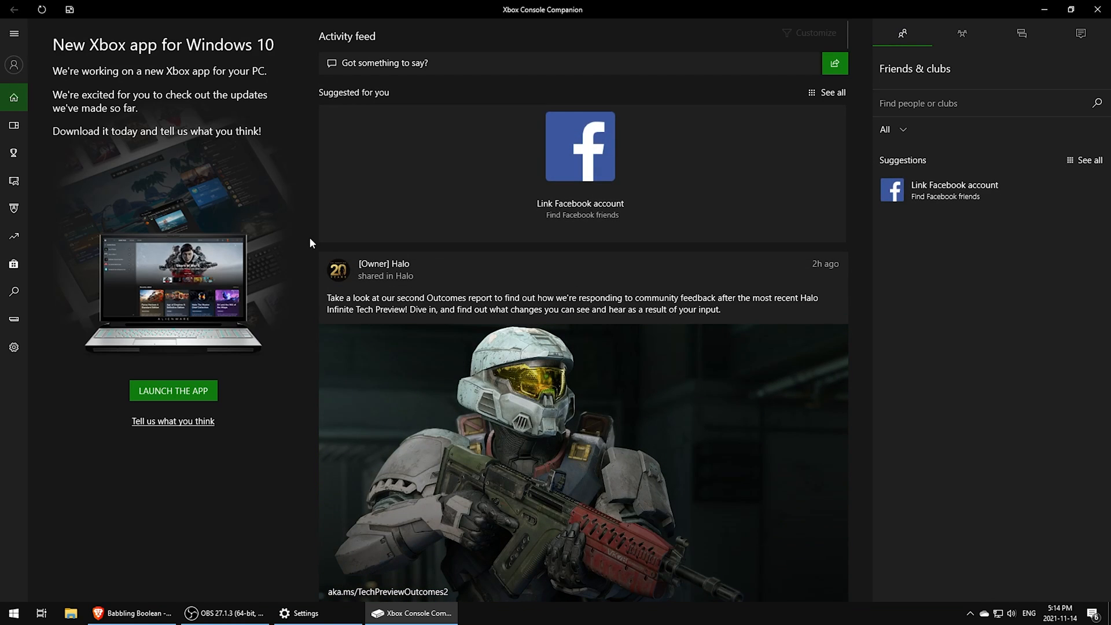
{"action": "mouse_move", "coordinate": [13, 322]}
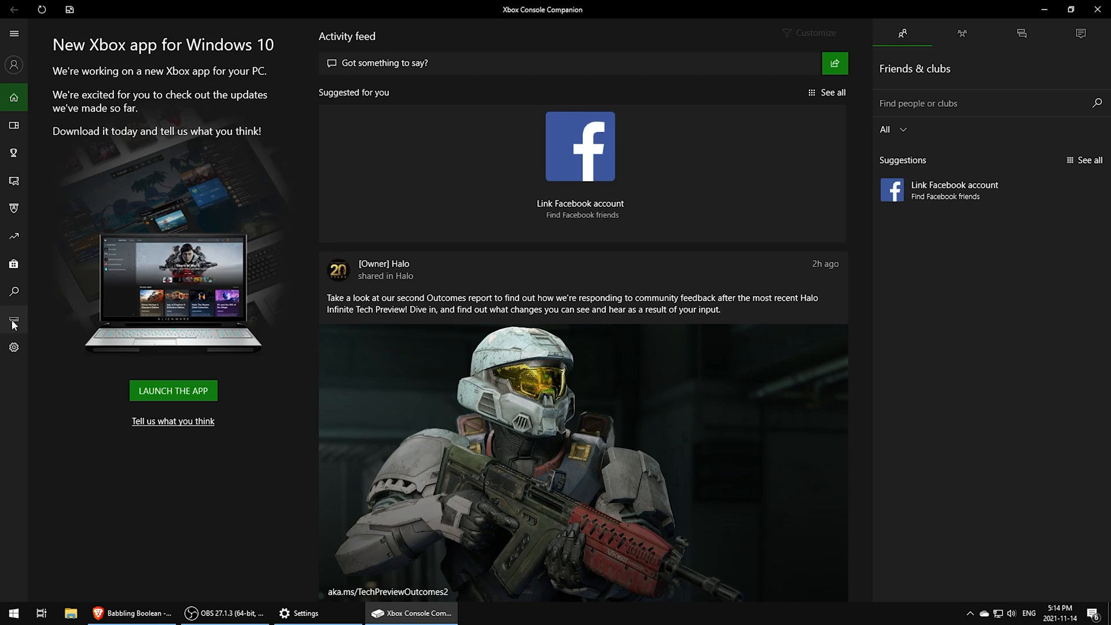
- Connect to the XBOXONE console from the Connection page, retrying once, and start streaming
{"action": "left_click", "coordinate": [13, 320]}
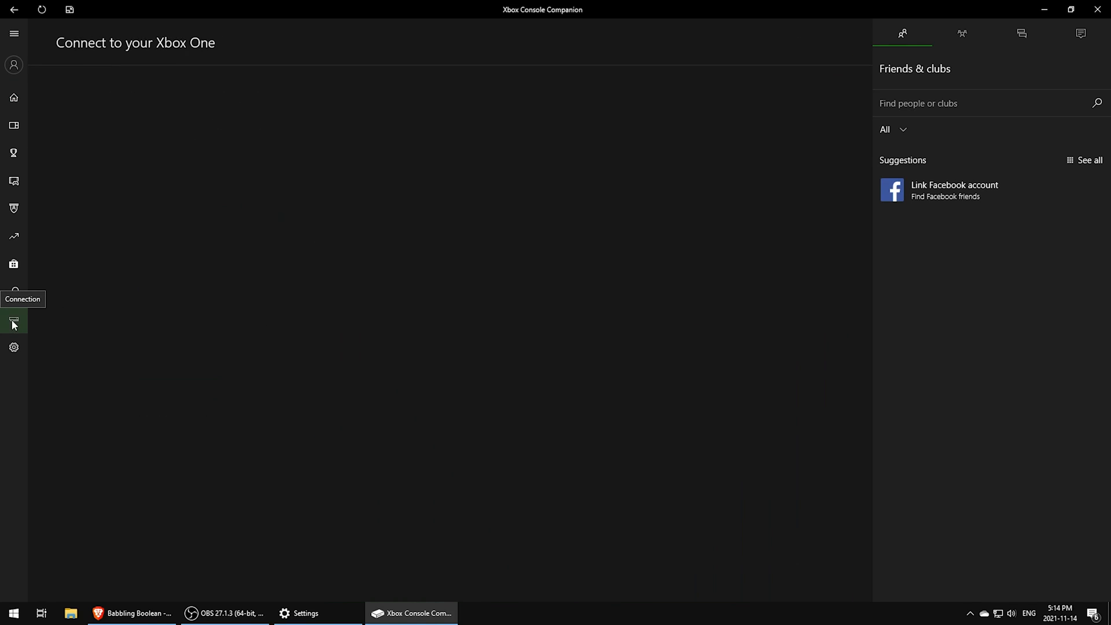
{"action": "left_click", "coordinate": [13, 322]}
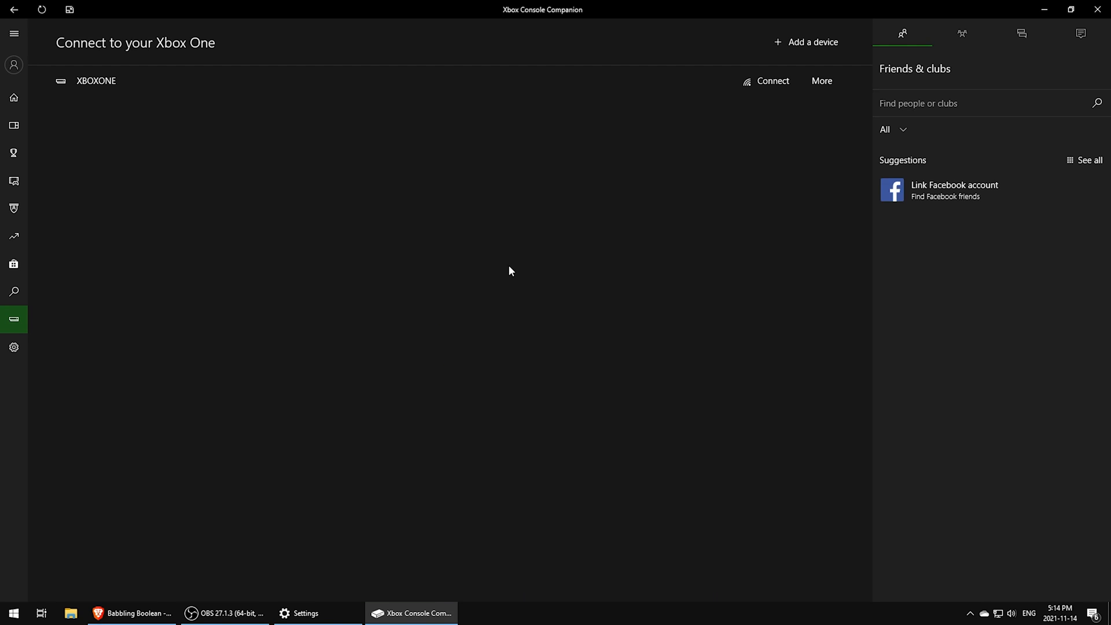
{"action": "mouse_move", "coordinate": [773, 81]}
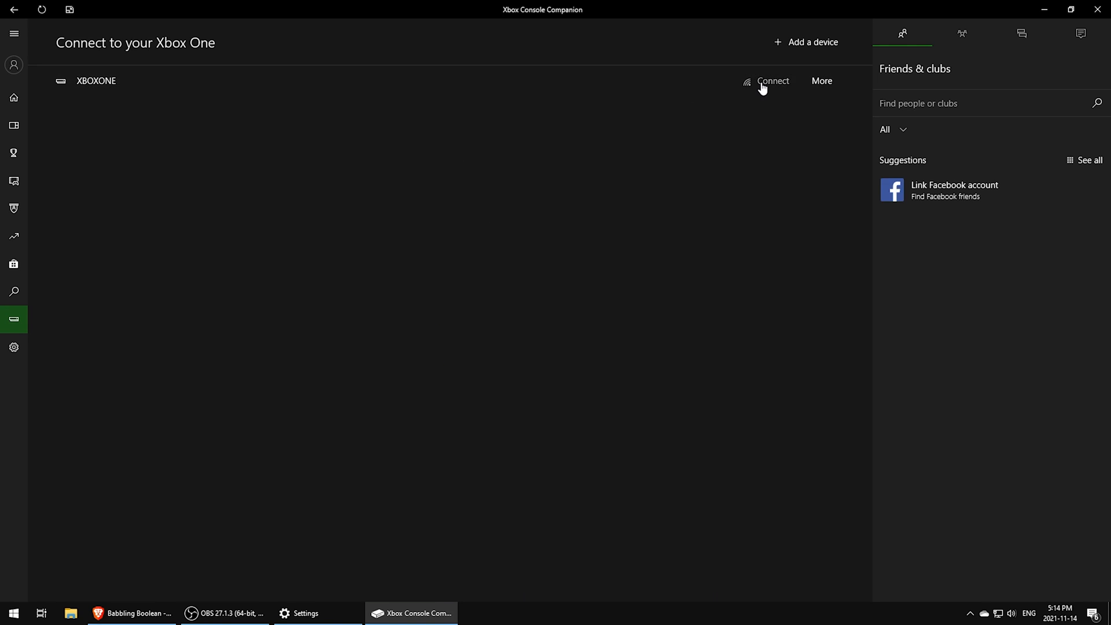
{"action": "left_click", "coordinate": [772, 81]}
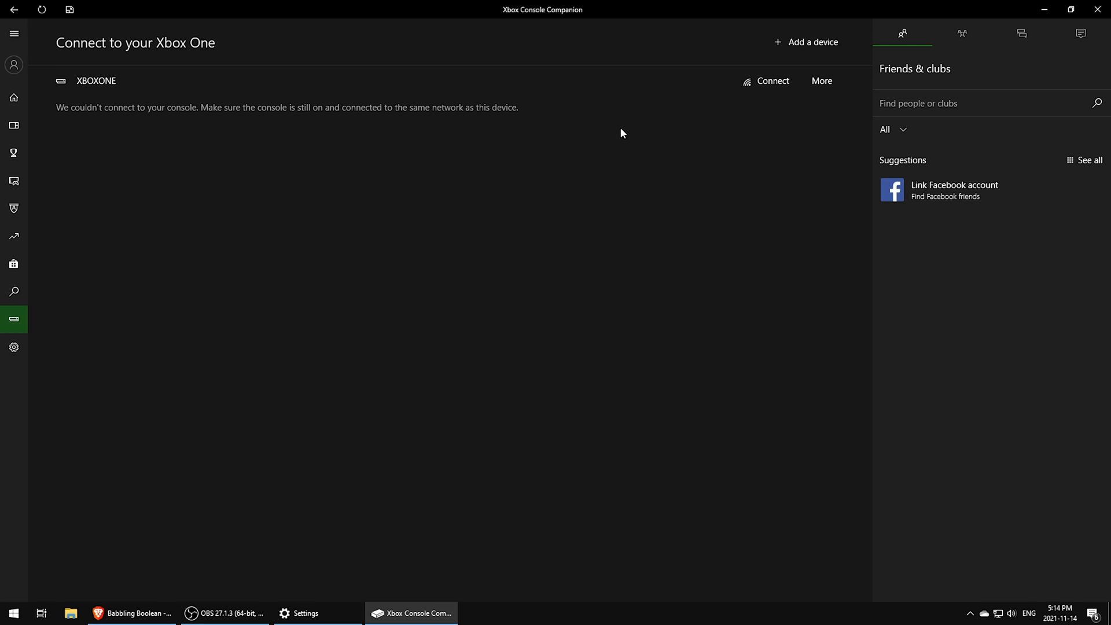
{"action": "left_click", "coordinate": [771, 79]}
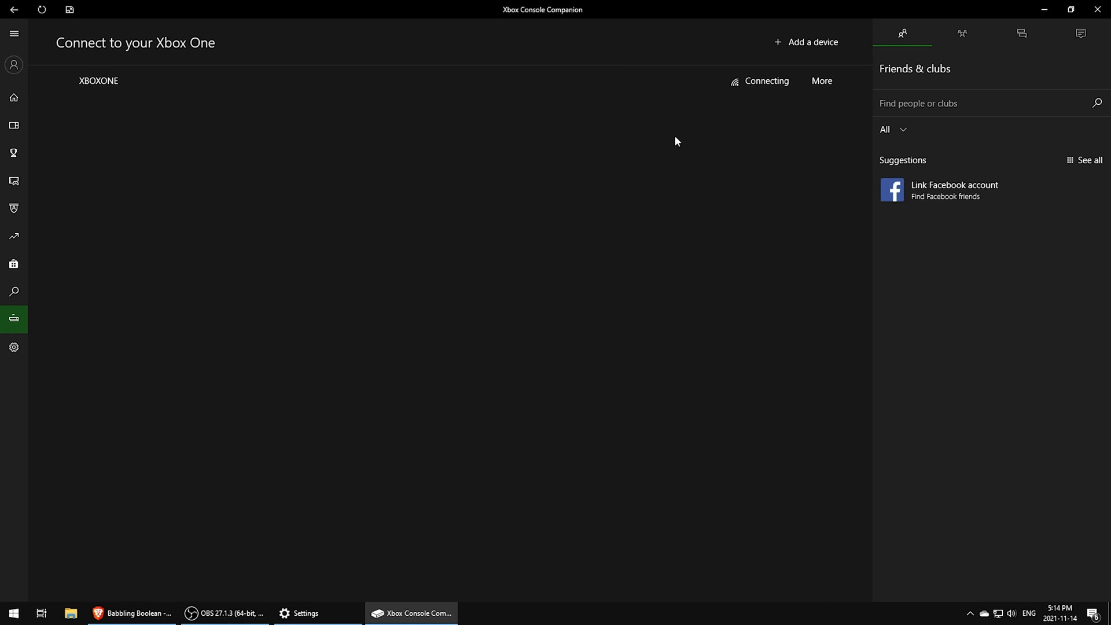
{"action": "mouse_move", "coordinate": [635, 156]}
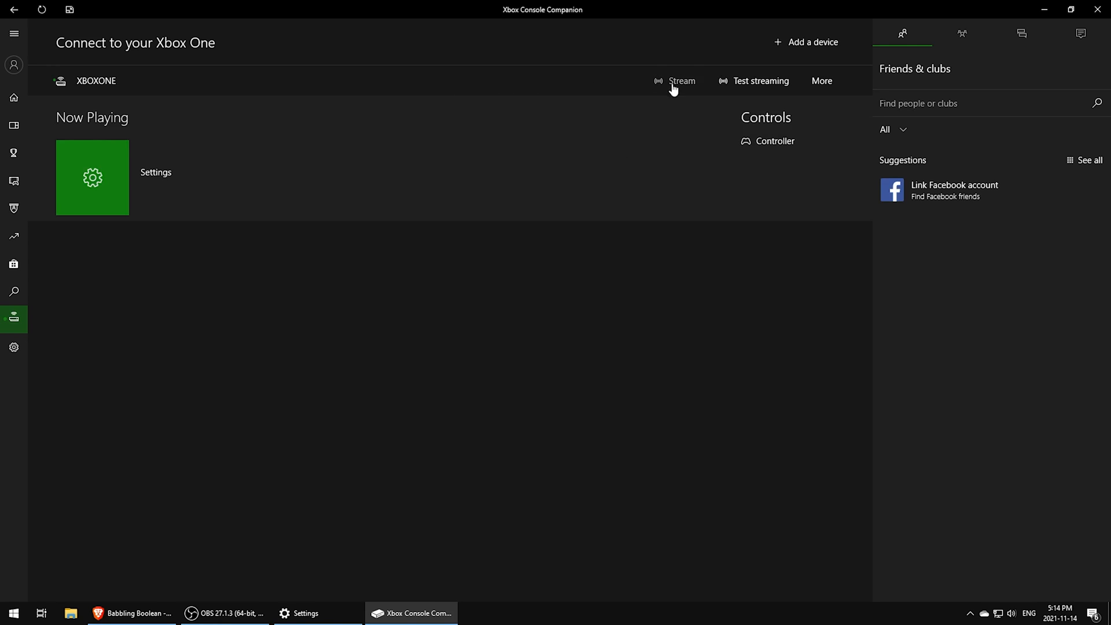
{"action": "left_click", "coordinate": [680, 81]}
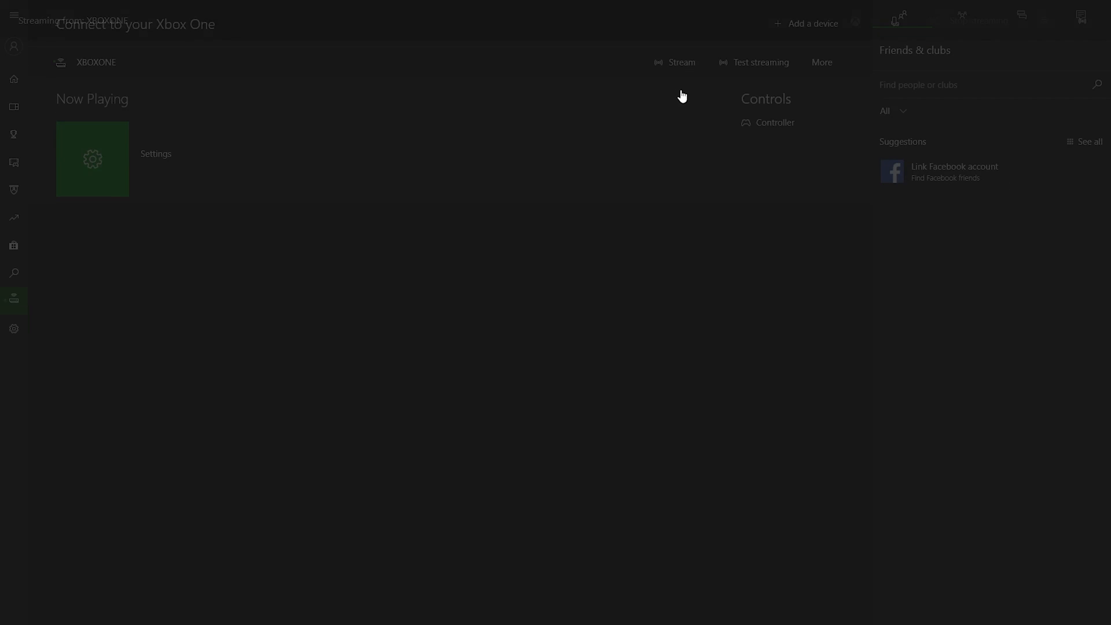
{"action": "left_click", "coordinate": [675, 63]}
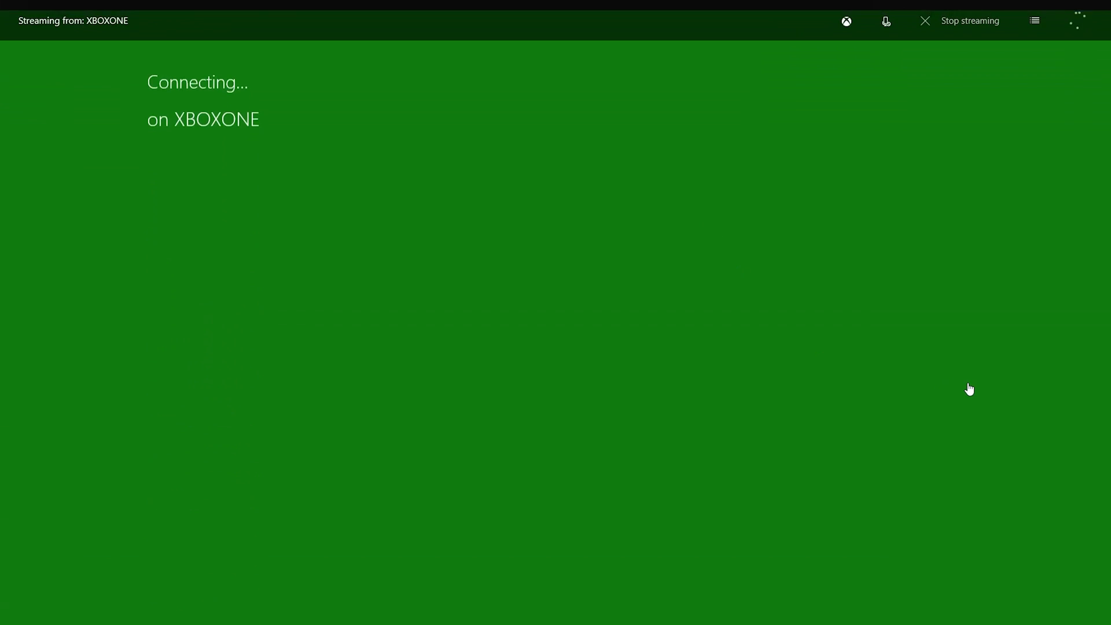